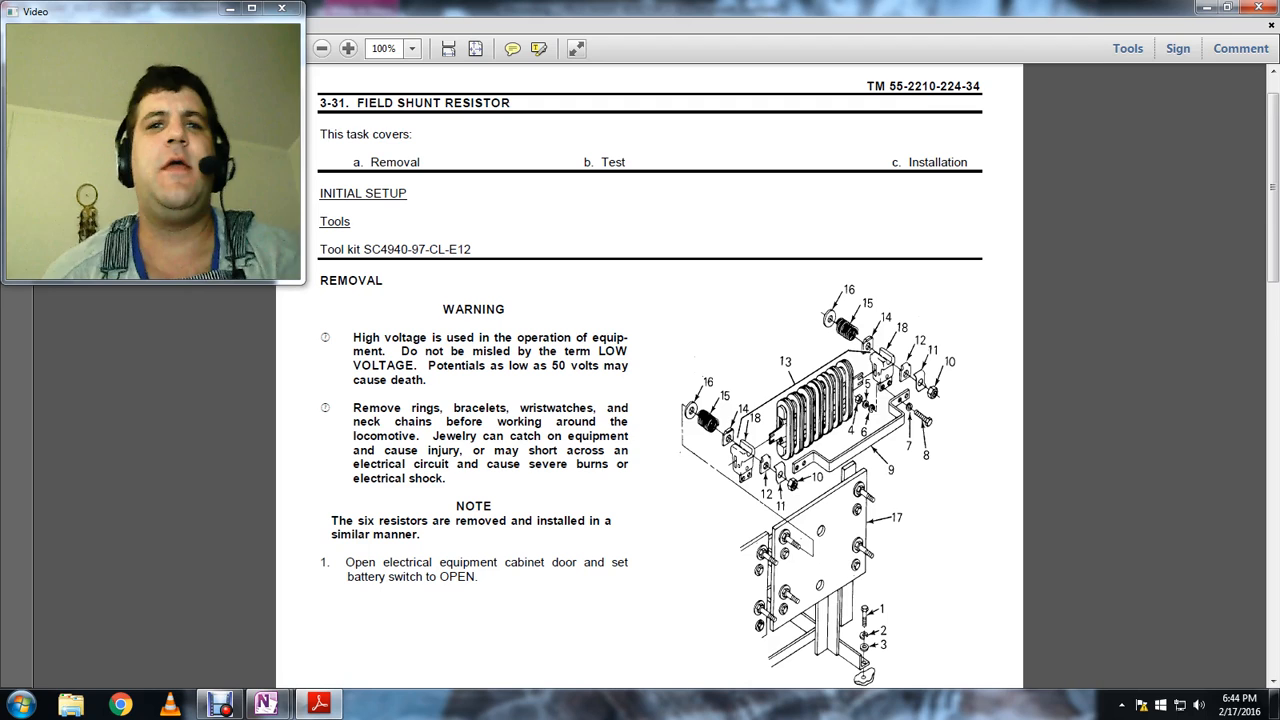
pyautogui.scroll(-3)
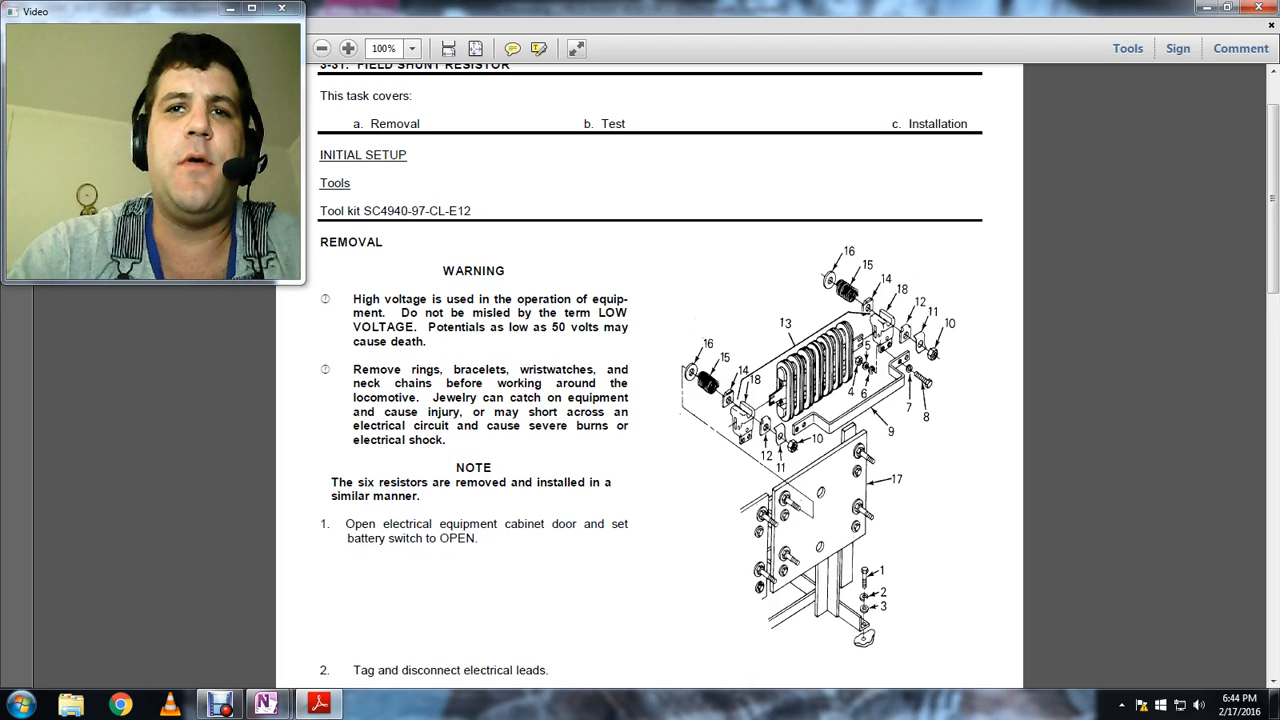
pyautogui.scroll(-3)
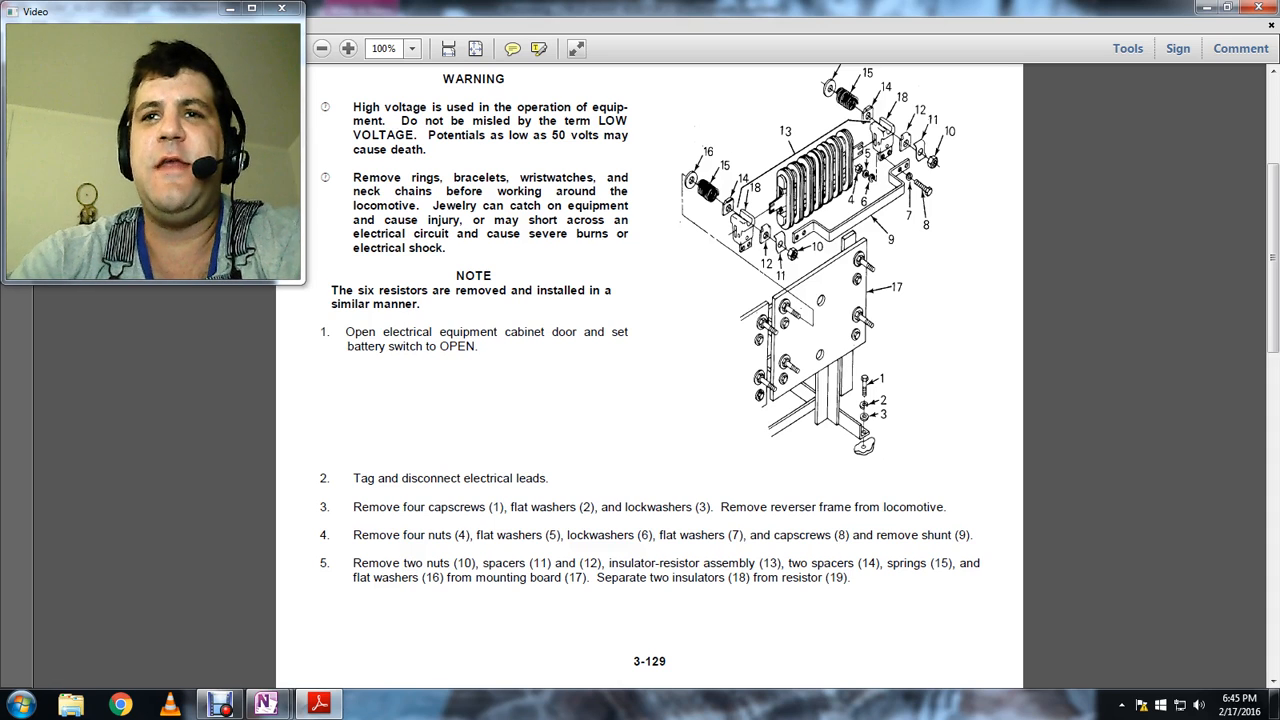
pyautogui.scroll(-3)
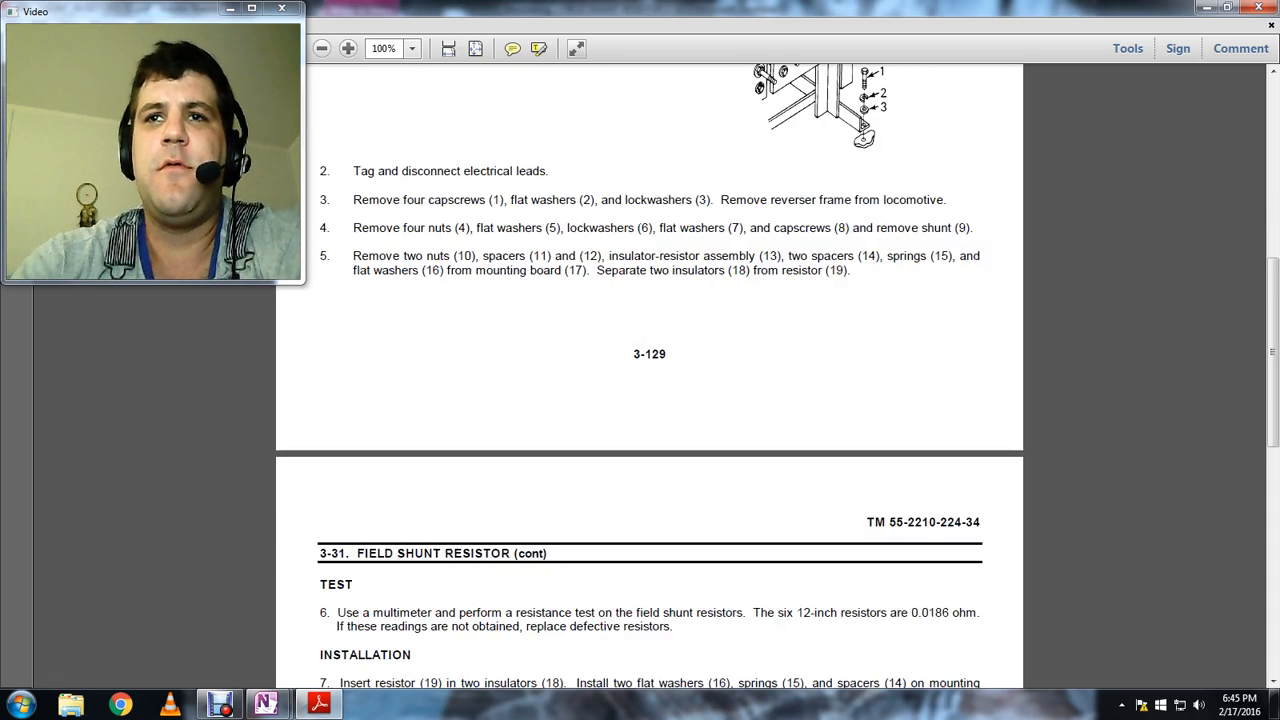
pyautogui.scroll(-3)
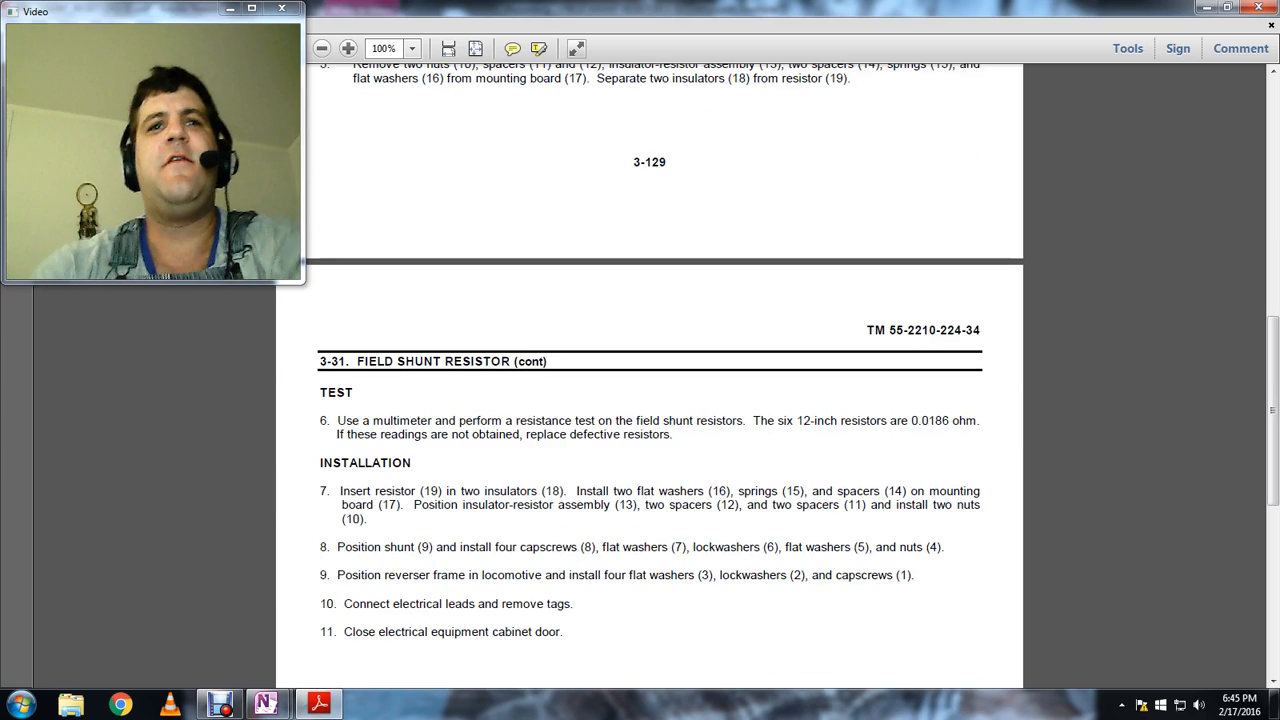